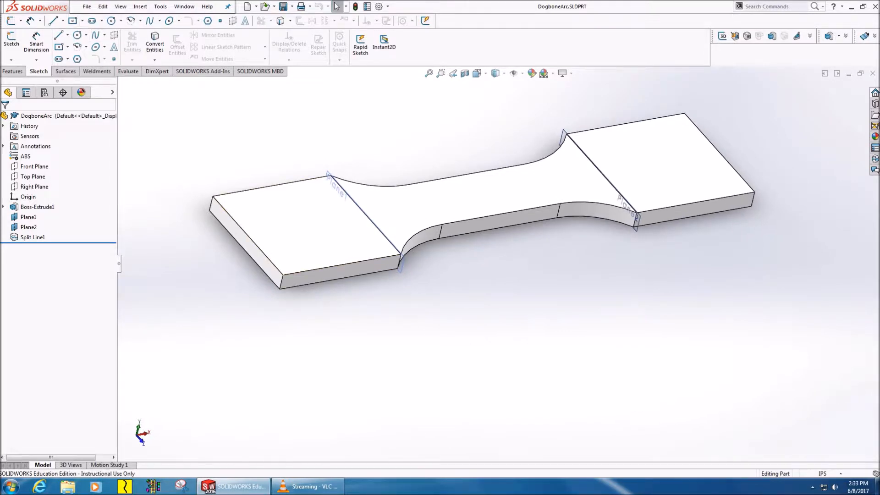
Begin a Save As copy of the dogbone part and list the available export file formats.
click(86, 6)
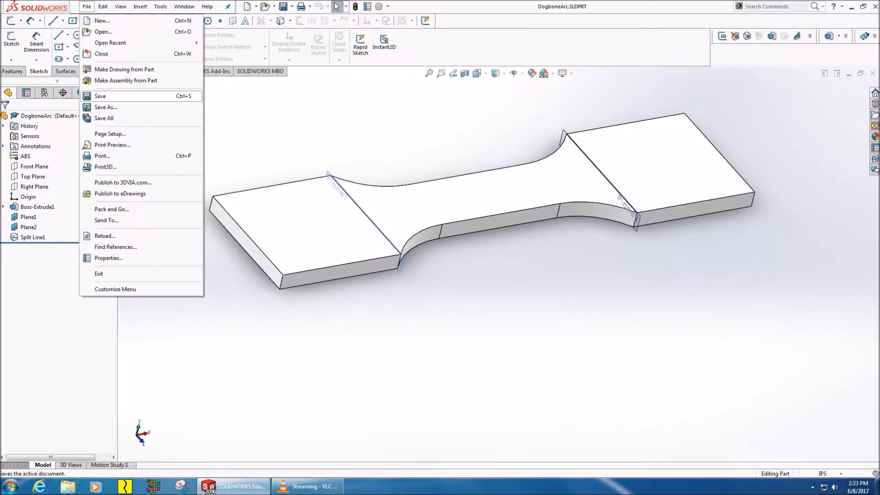
click(105, 107)
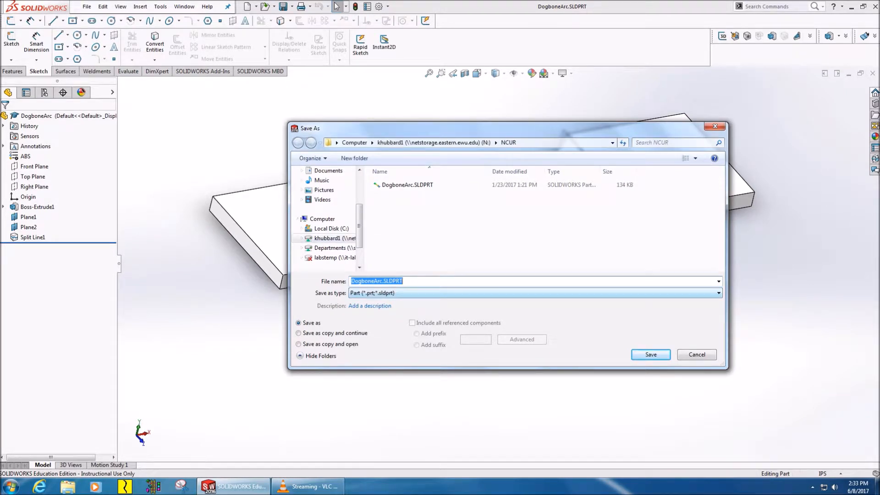
click(717, 292)
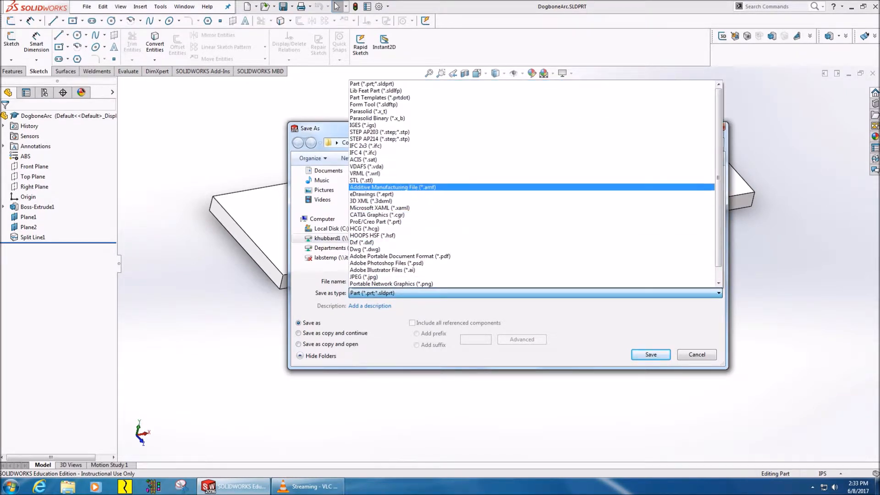
Choose STL (*.stl) as the save format and bring up its Export Options.
click(361, 181)
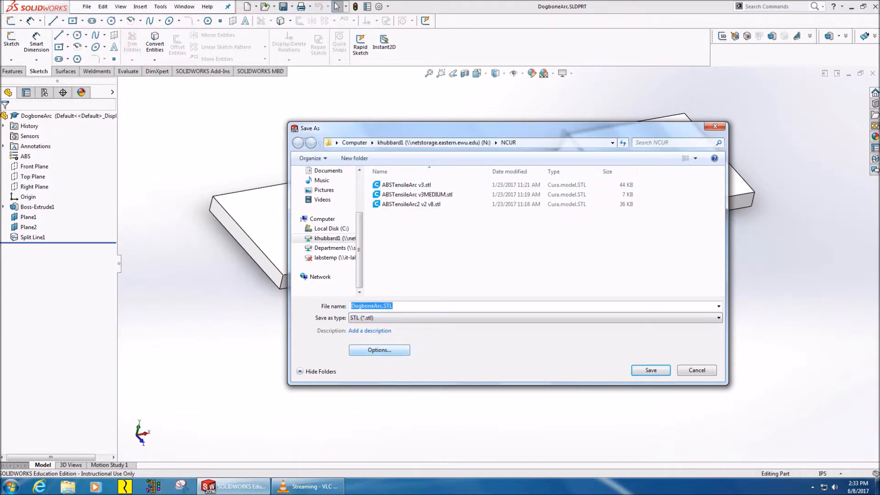
click(378, 349)
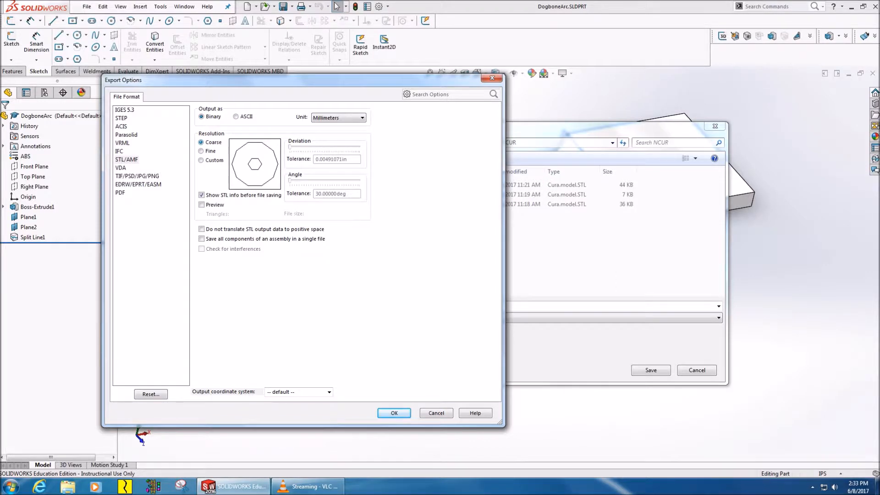
Set custom STL resolution with 10.5° angle tolerance and 0.00038124 in deviation, and accept.
click(202, 151)
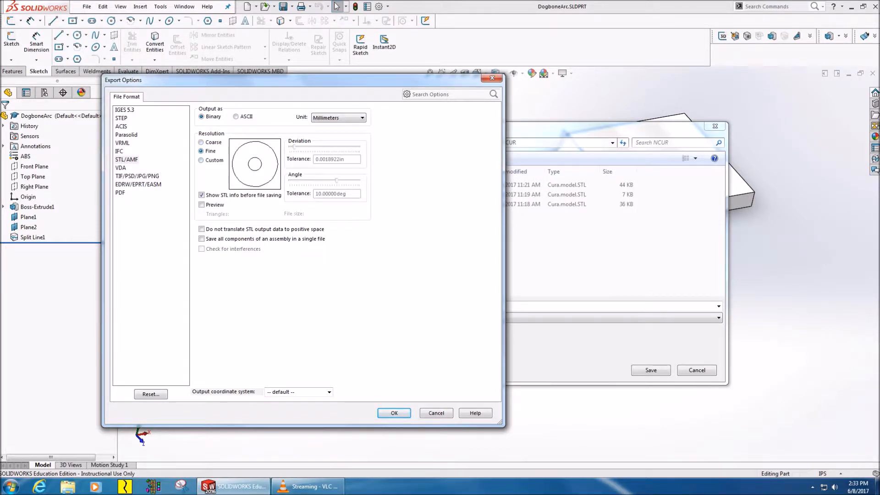
click(201, 160)
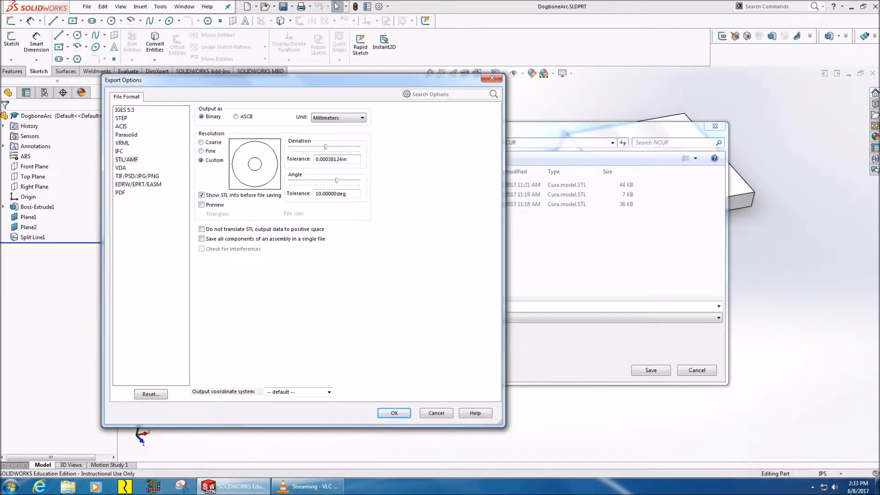
drag(329, 181, 336, 180)
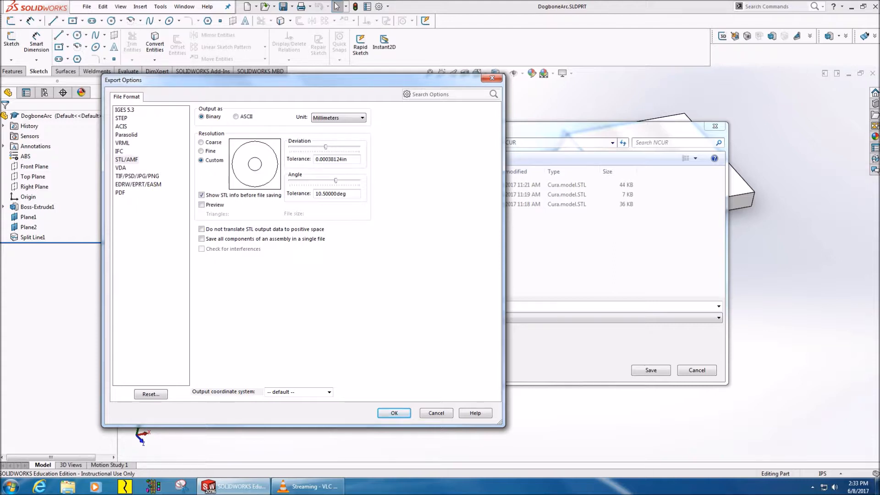
click(393, 413)
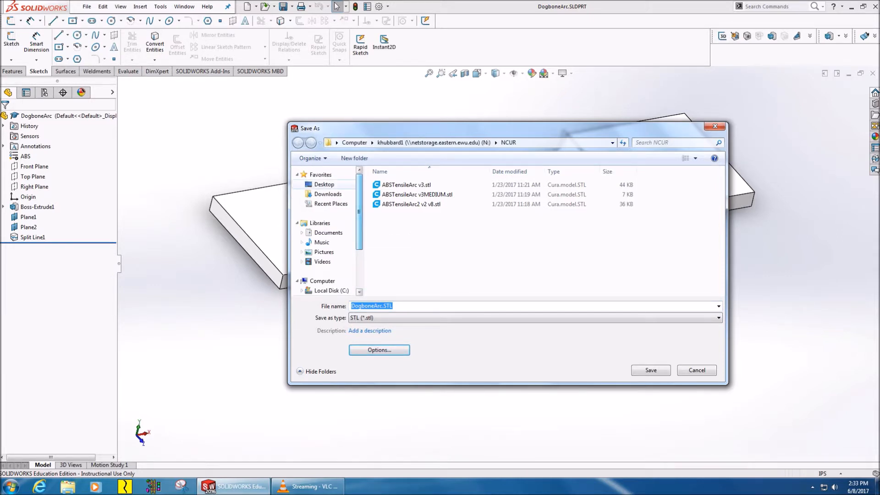
Save DogboneArc.STL to the Desktop and confirm the 252-triangle STL prompt.
click(324, 184)
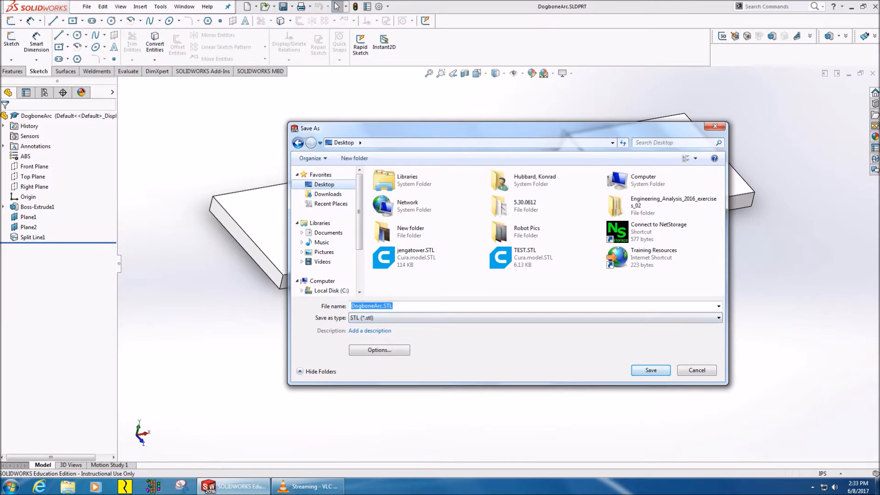
click(649, 370)
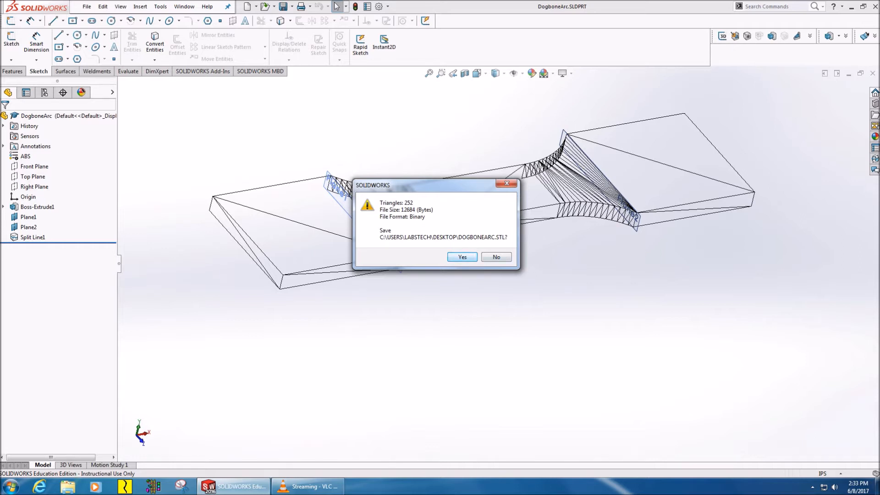
click(461, 257)
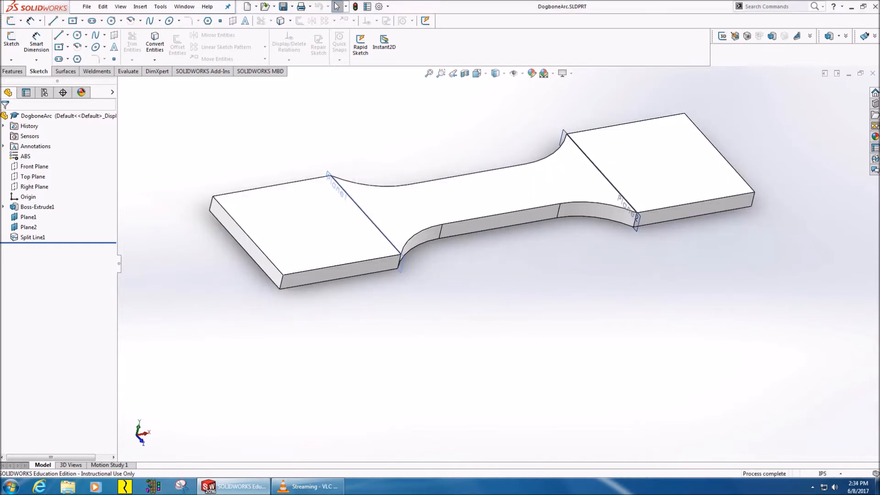